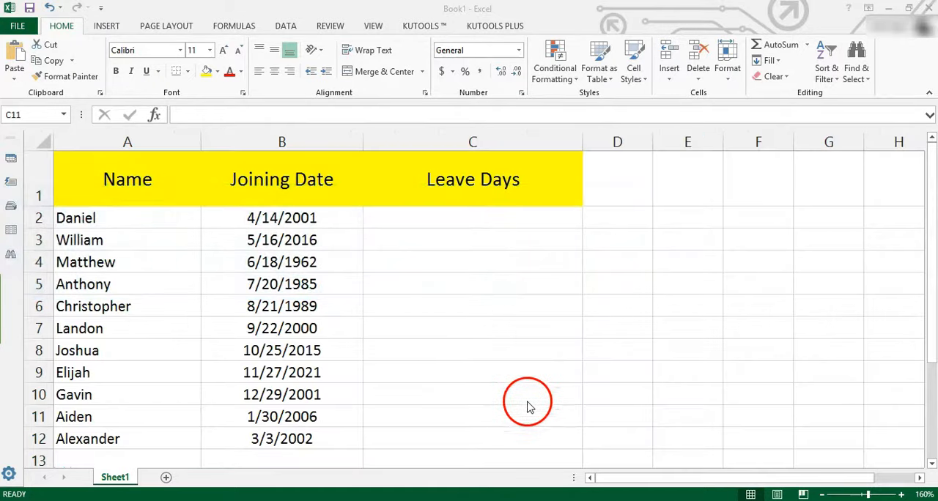
{"action": "mouse_move", "coordinate": [535, 401]}
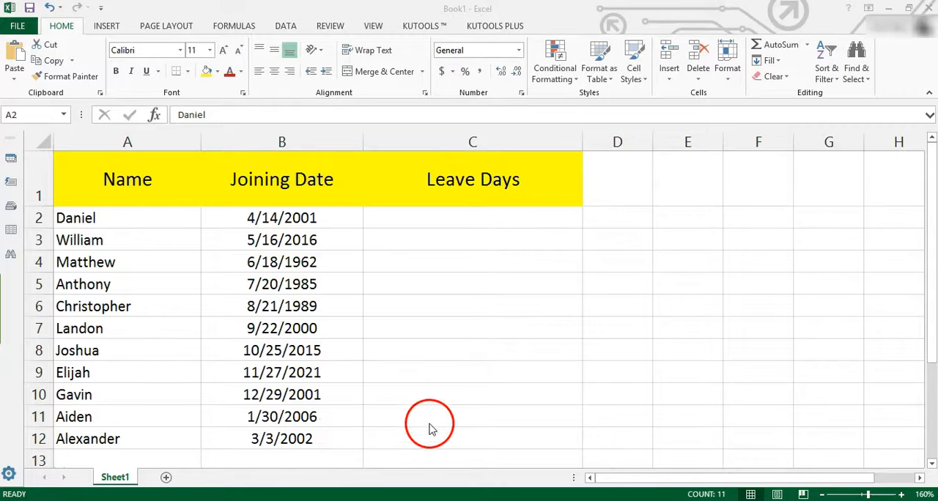
{"action": "mouse_move", "coordinate": [183, 231]}
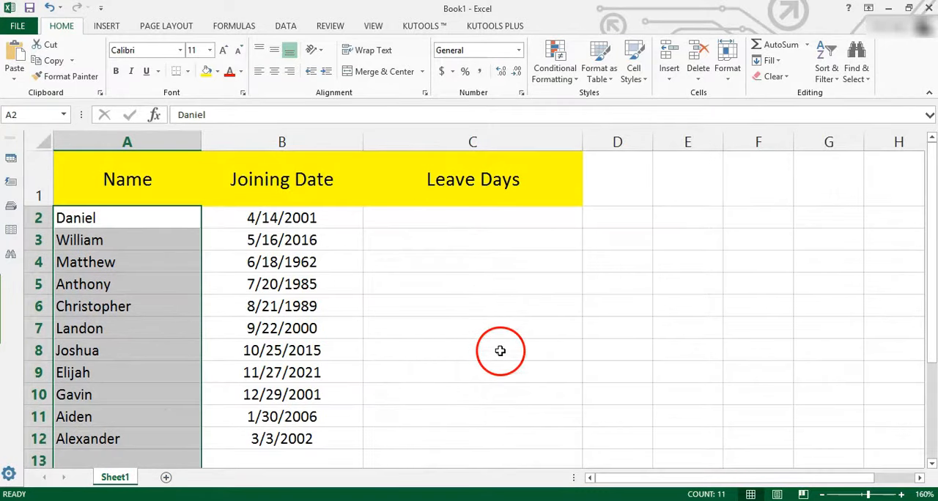
Step: Enter =LOOKUP(DATEDIF(B2,NOW(),"Y"),{0,"less than 1 year";1,5;10,10;20,15}) in Daniel's Leave Days cell
{"action": "left_click", "coordinate": [473, 217]}
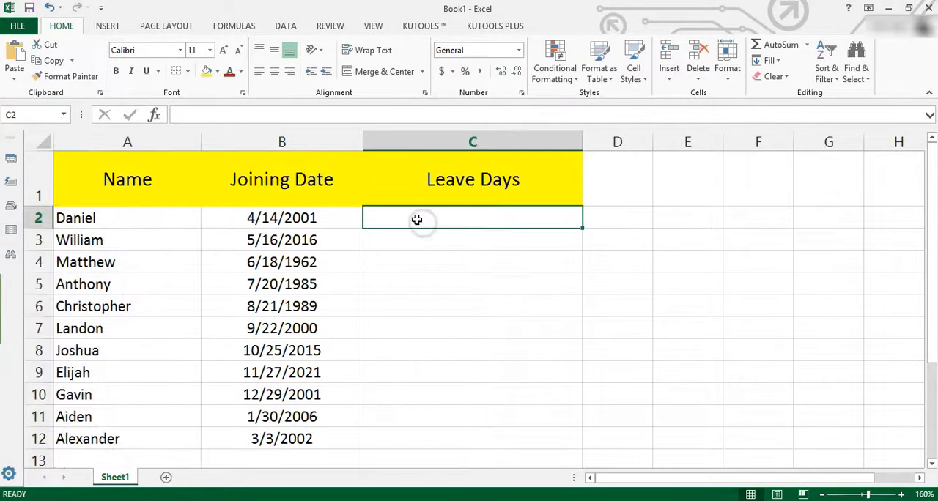
{"action": "mouse_move", "coordinate": [489, 222]}
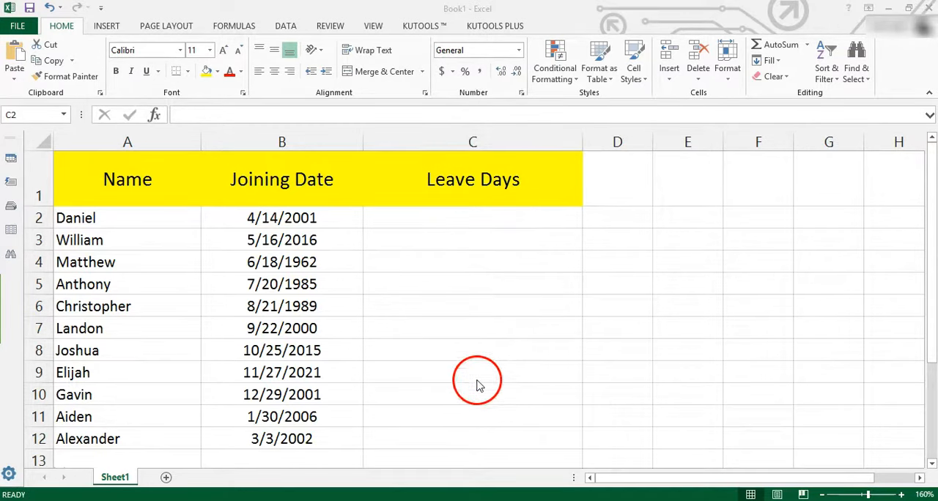
{"action": "mouse_move", "coordinate": [488, 365]}
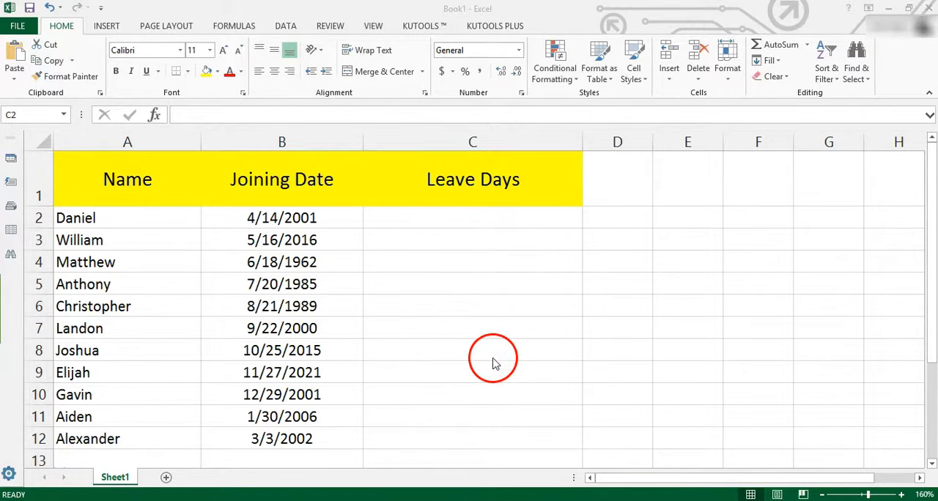
{"action": "mouse_move", "coordinate": [511, 401]}
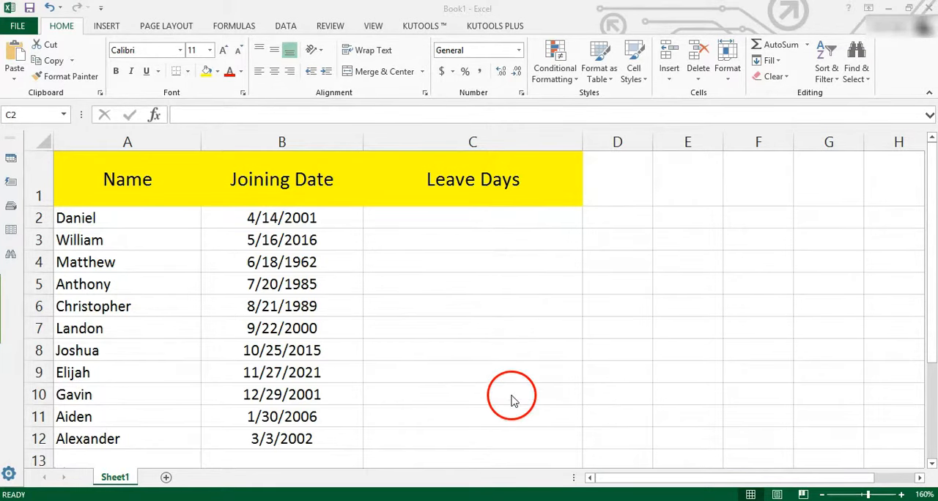
{"action": "mouse_move", "coordinate": [530, 379]}
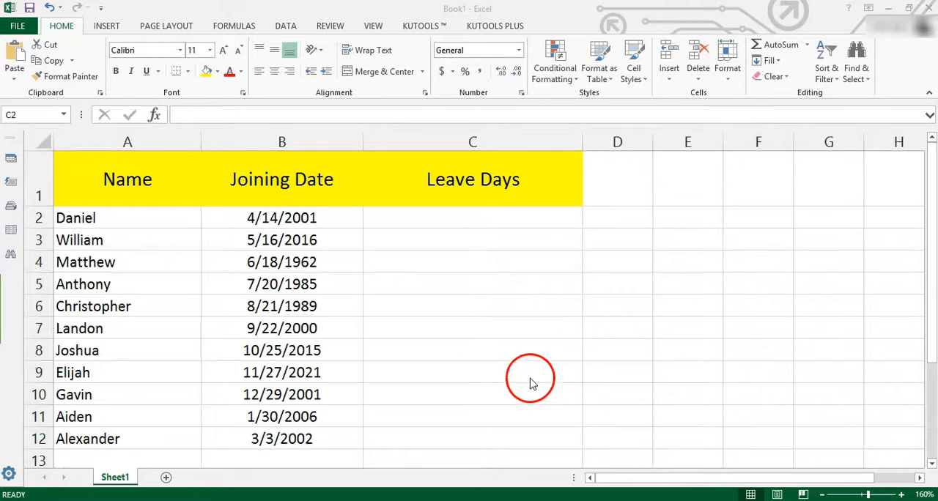
{"action": "left_click", "coordinate": [127, 178]}
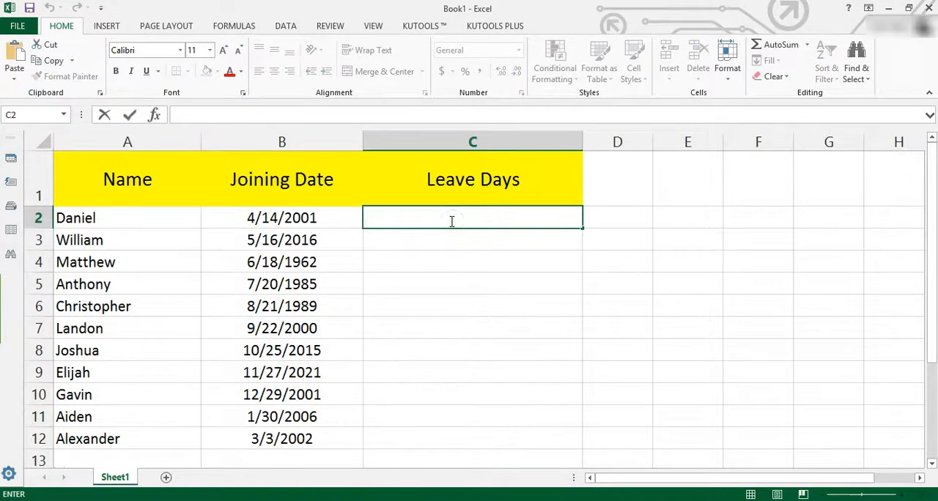
{"action": "type", "text": "=LOOKUP(DATEDIF(B2,NOW(),\"Y\"),{0,\"less than 1 year\";1,5;10,10;20,15})"}
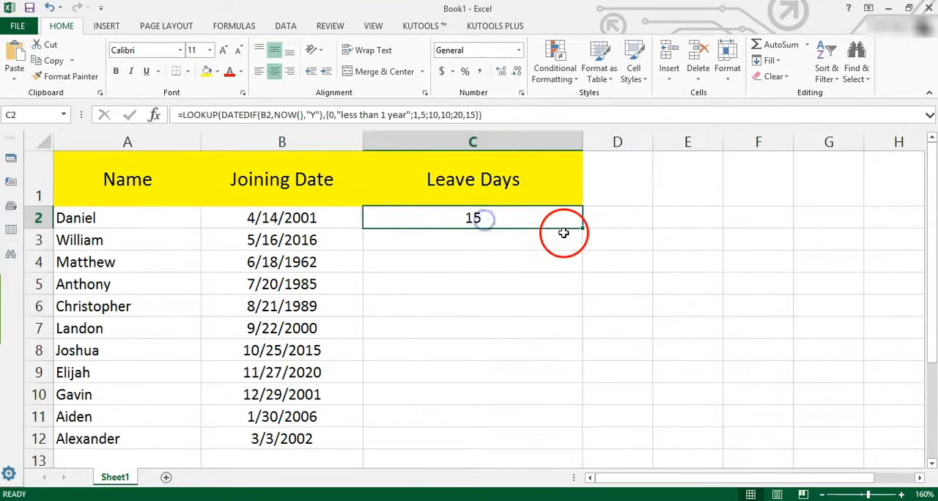
Step: Fill the C2 leave formula down to C12 for Alexander's row
{"action": "left_click_drag", "start_coordinate": [563, 233], "coordinate": [573, 453]}
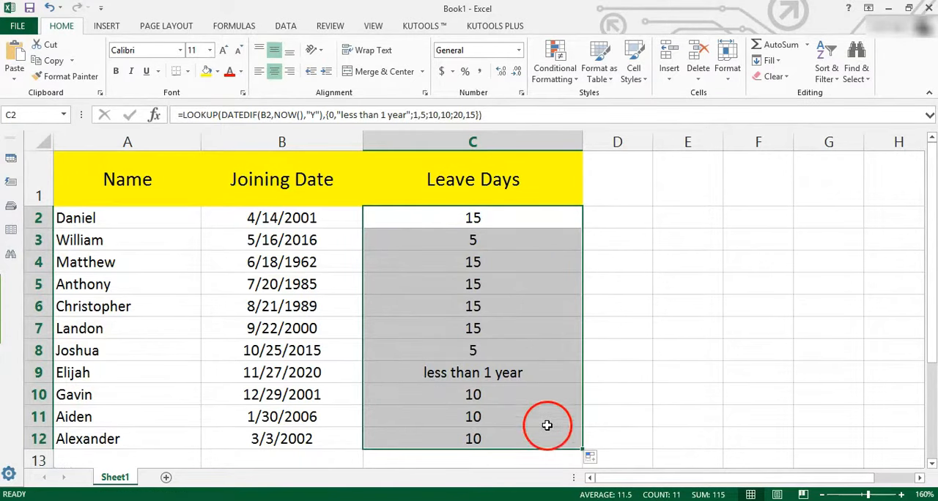
{"action": "mouse_move", "coordinate": [656, 373]}
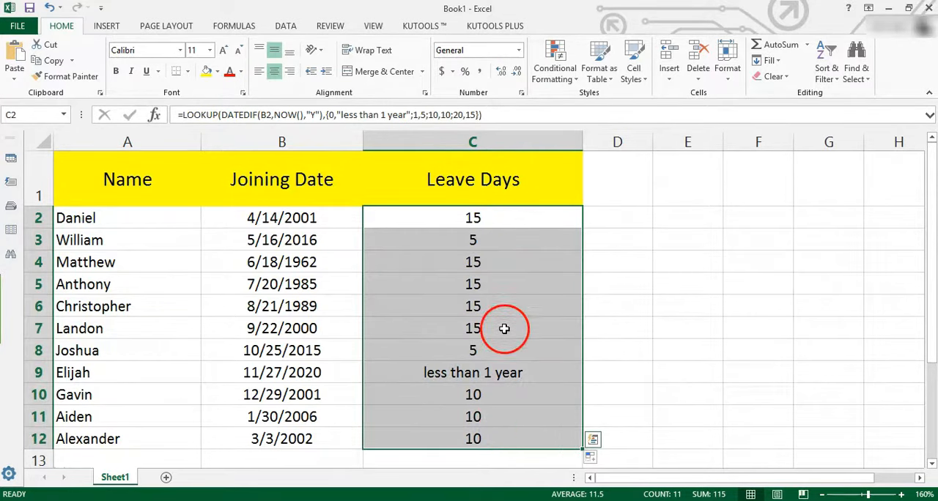
{"action": "mouse_move", "coordinate": [511, 239]}
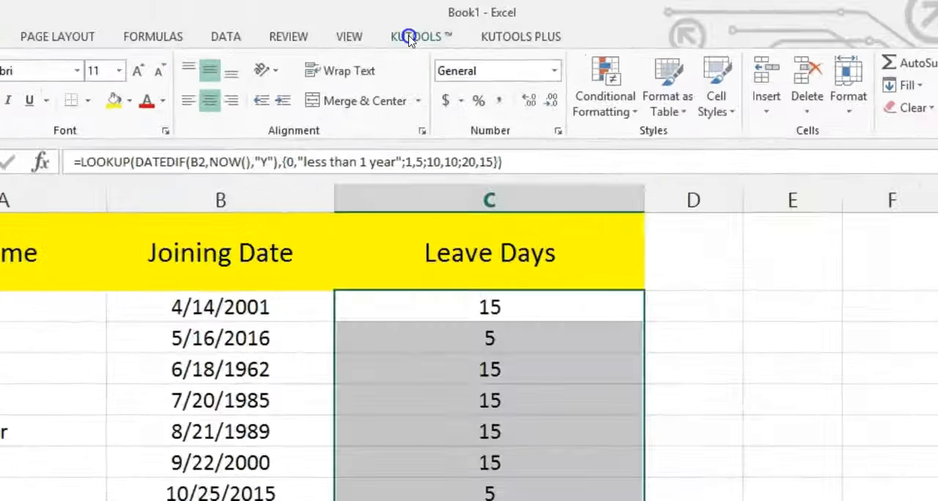
Step: Browse the KUTOOLS and KUTOOLS PLUS ribbon tabs, ending back on KUTOOLS
{"action": "left_click", "coordinate": [417, 37]}
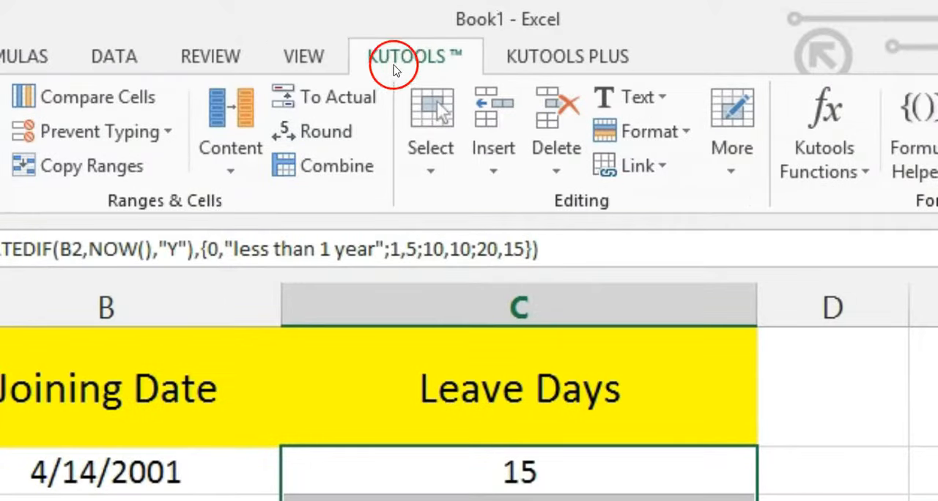
{"action": "left_click", "coordinate": [567, 56]}
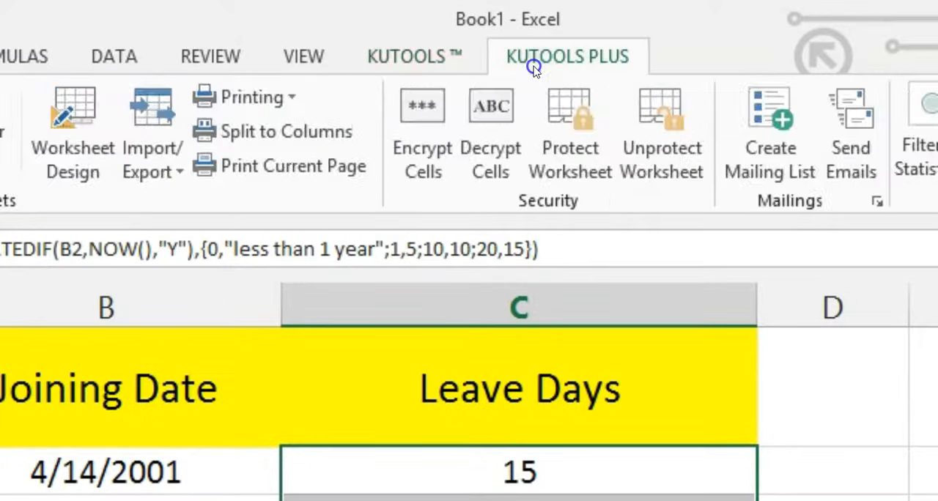
{"action": "left_click", "coordinate": [416, 56]}
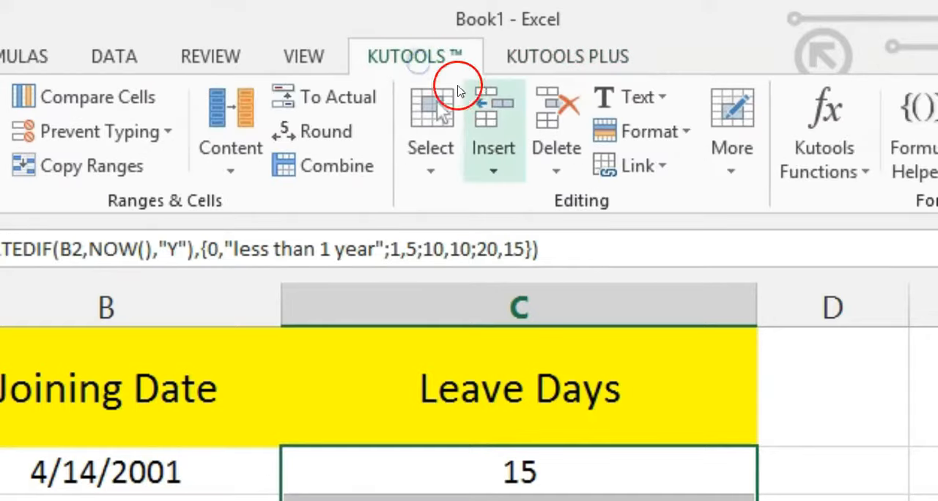